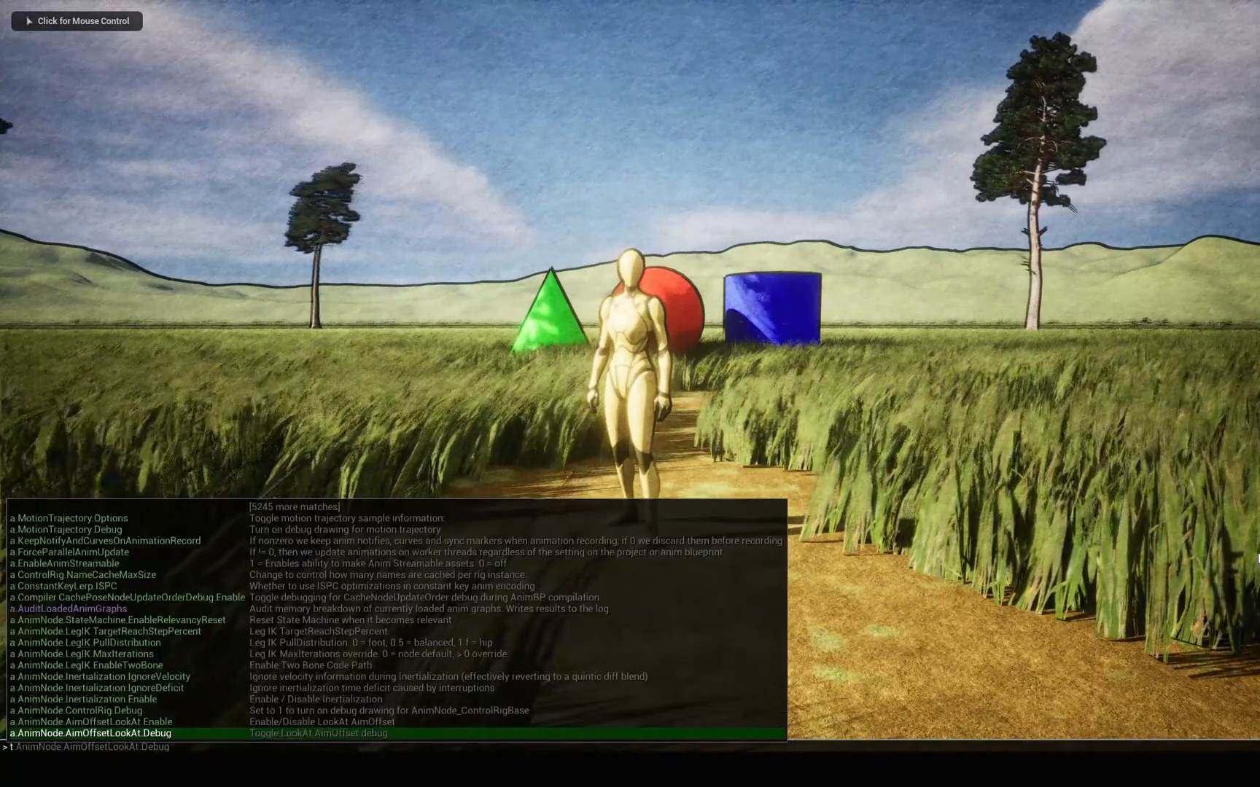
# Enter the t.MaxFPS console command during Play to cap the frame rate
pyautogui.write('t.maxf')
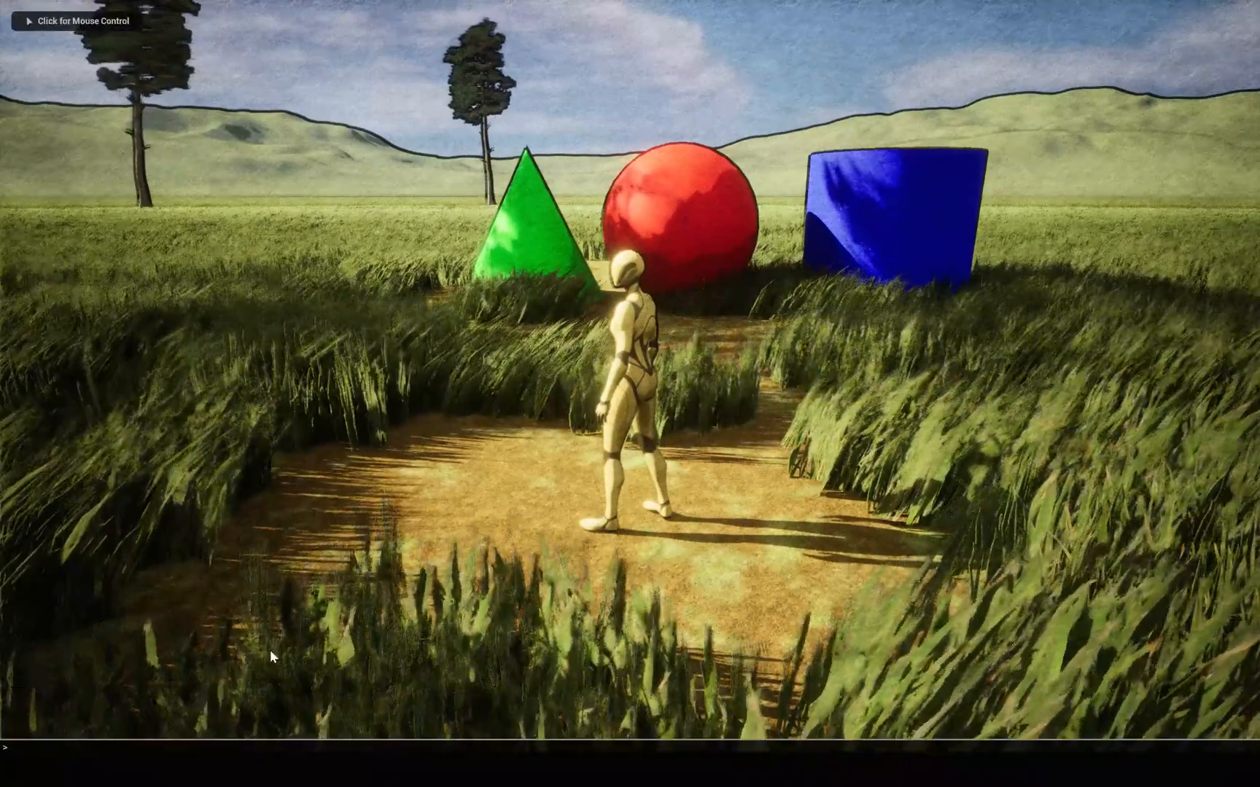
pyautogui.write('t.MaxFPS')
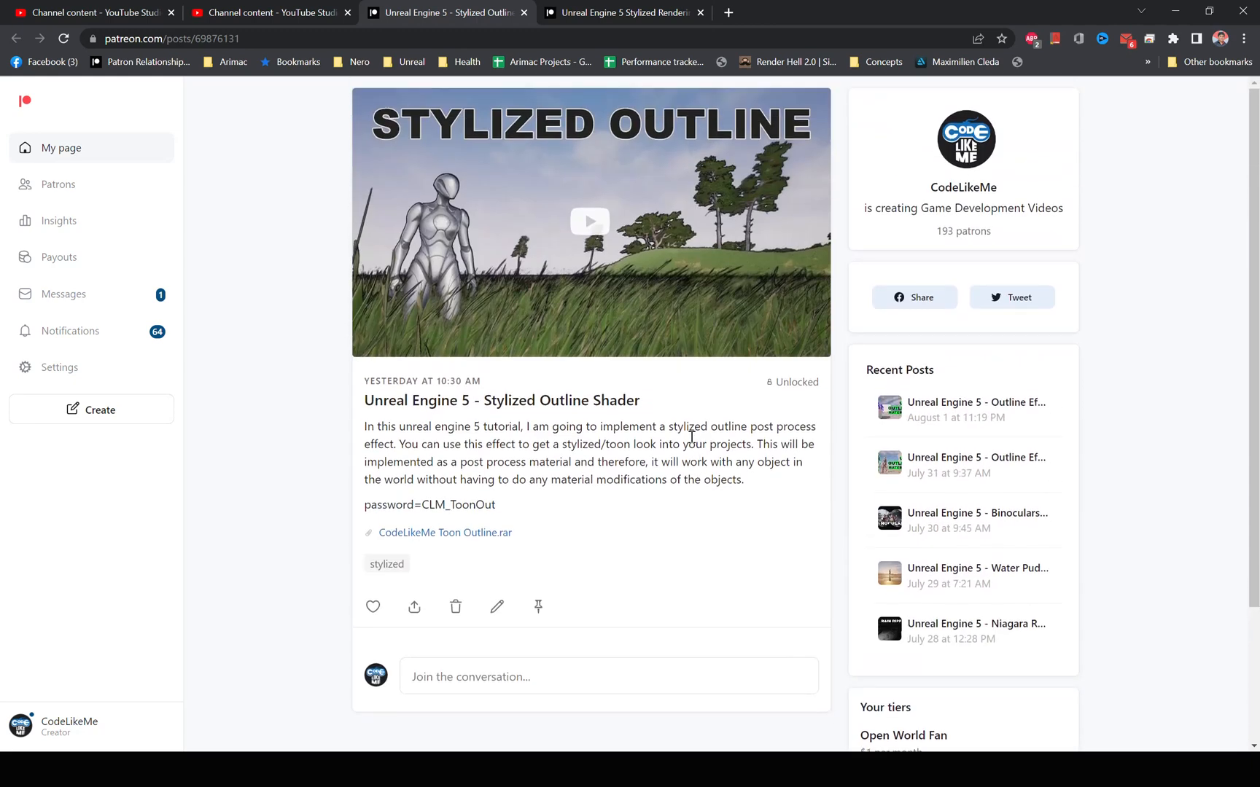
pyautogui.moveTo(647, 429)
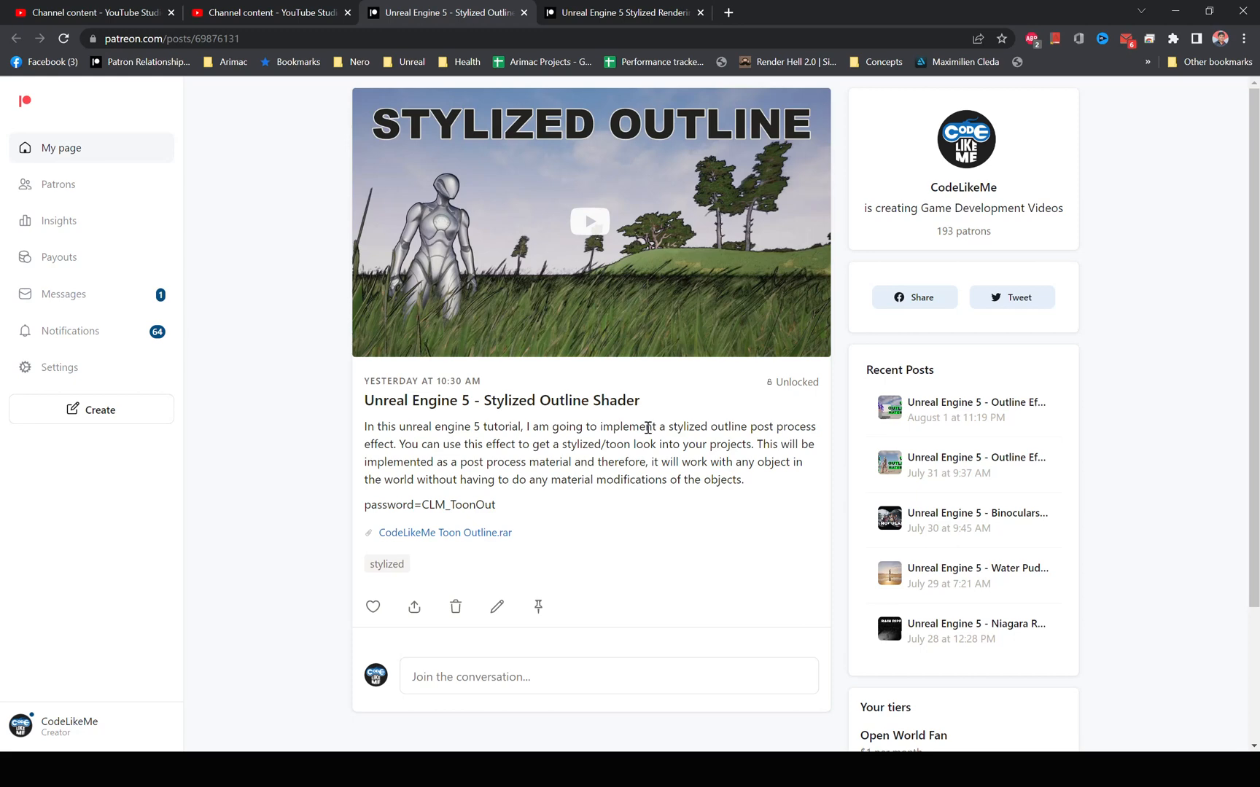
# Switch the browser to the Unreal Engine 5 Stylized Rendering Patreon post
pyautogui.click(619, 12)
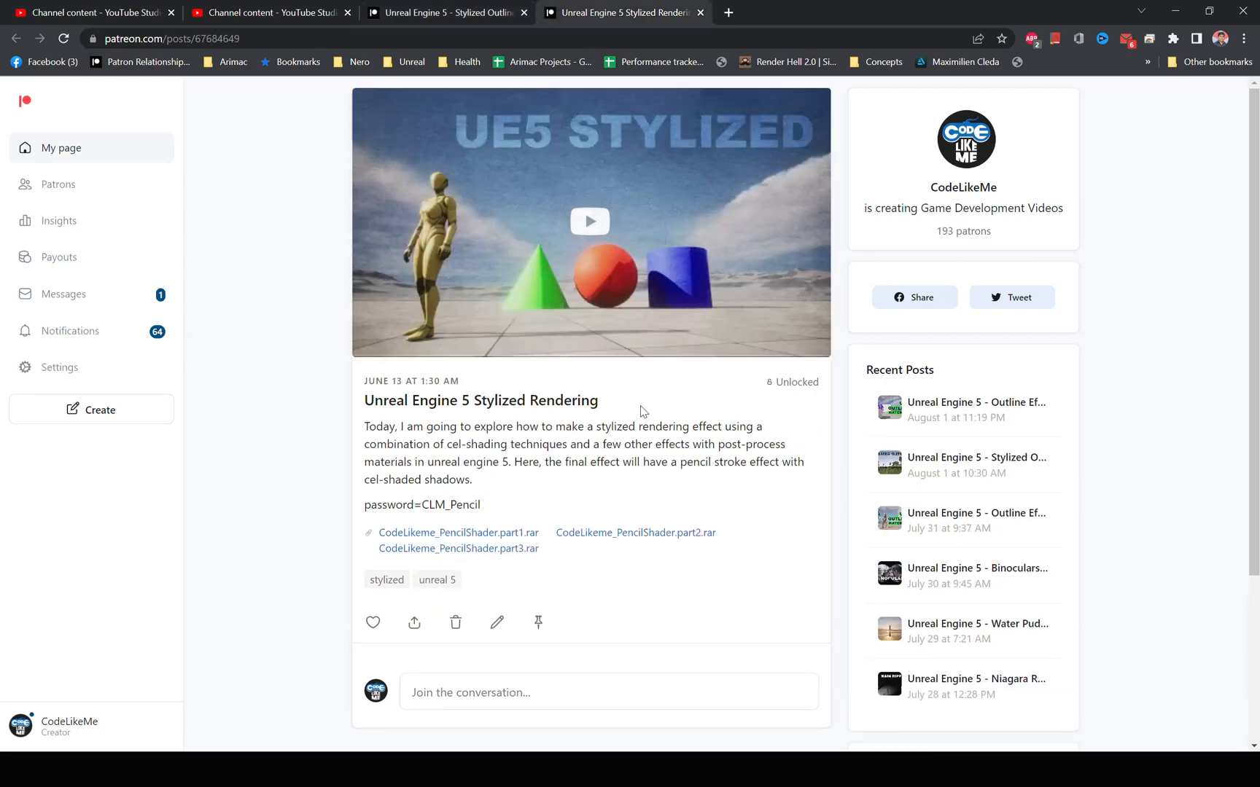
pyautogui.moveTo(658, 320)
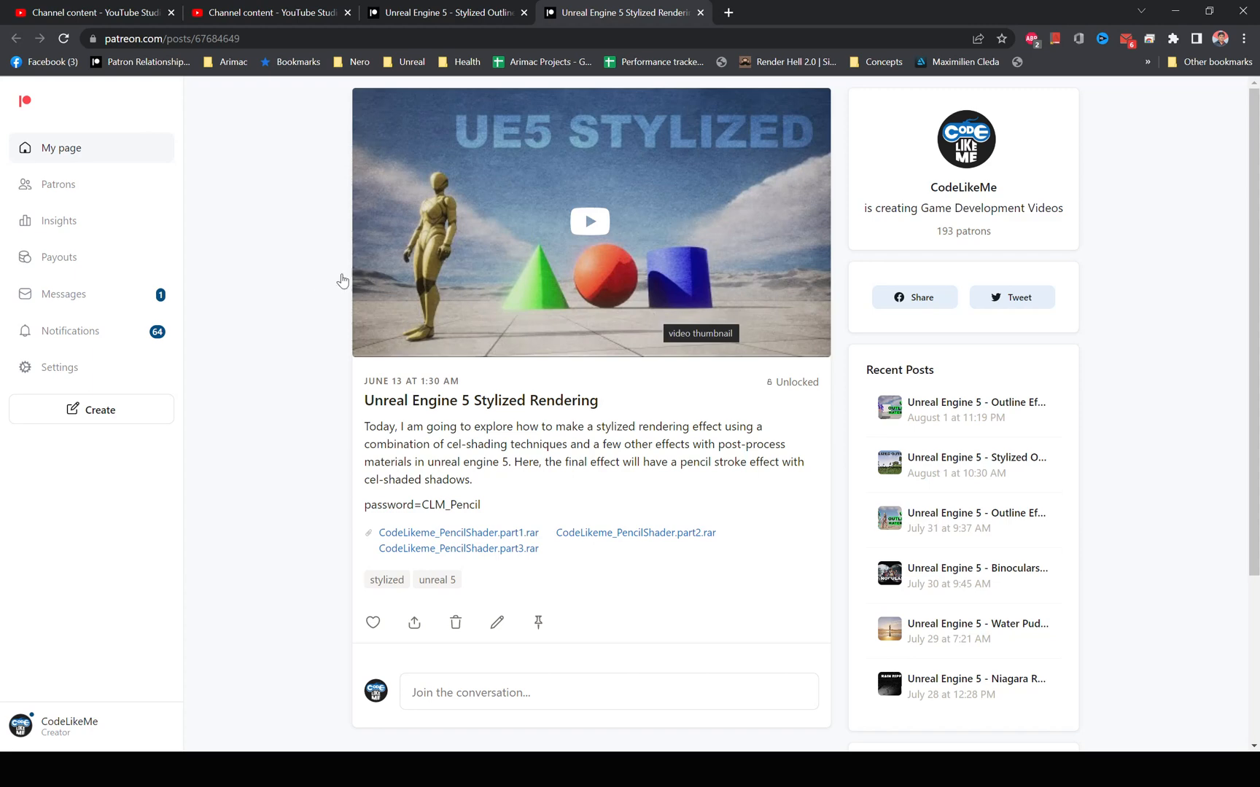
pyautogui.moveTo(641, 230)
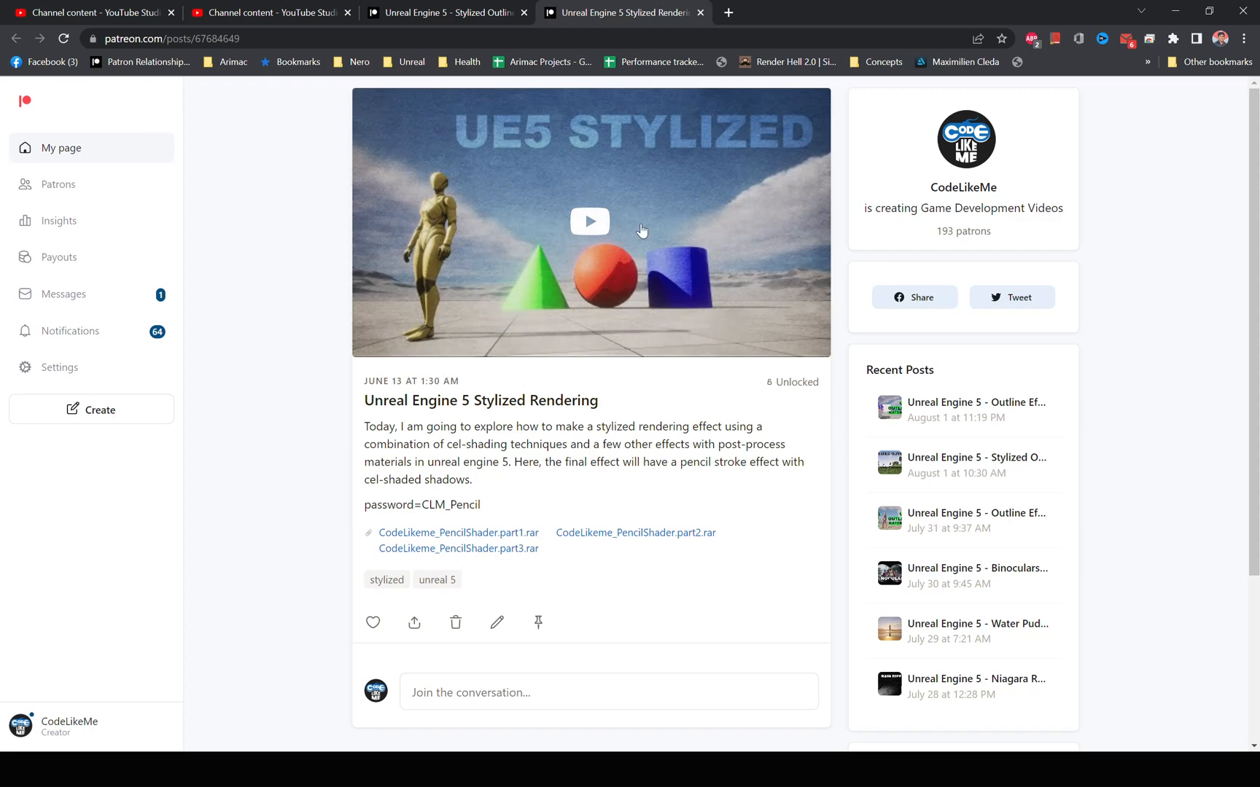
pyautogui.moveTo(642, 230)
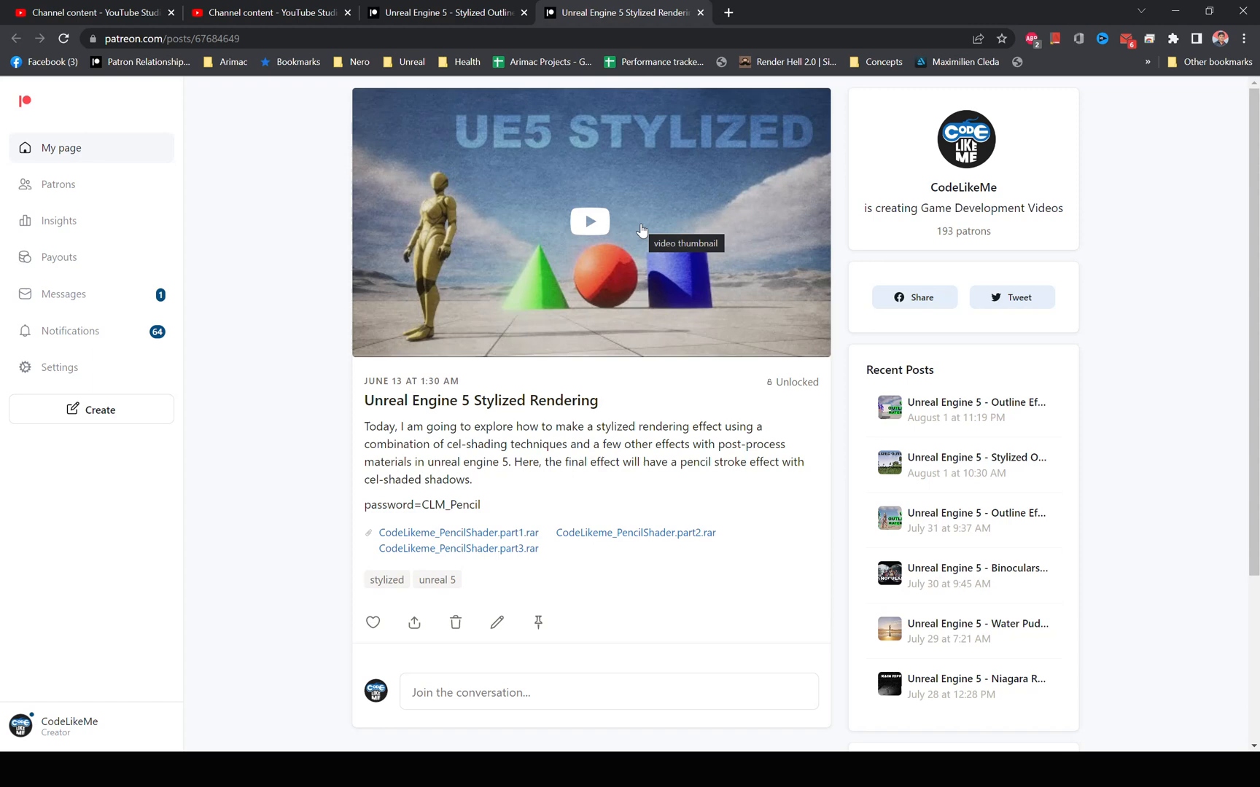
pyautogui.moveTo(507, 395)
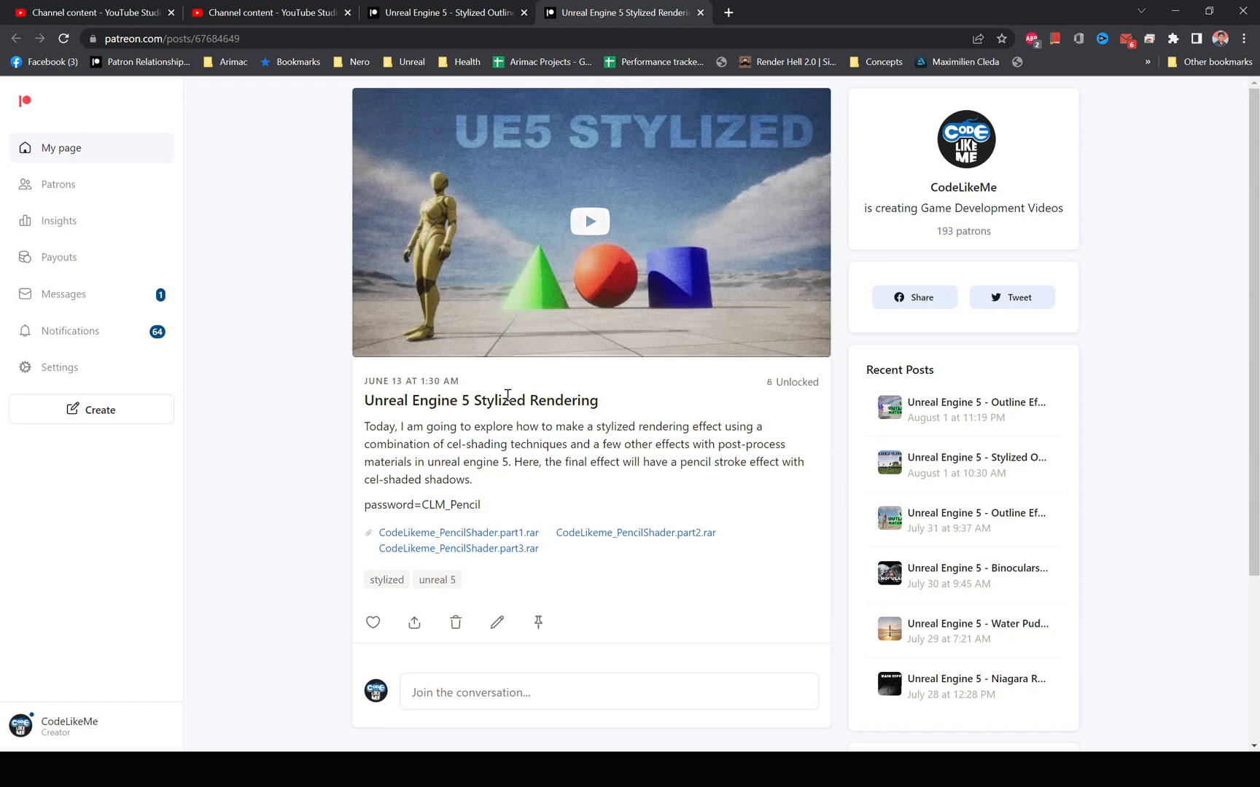
pyautogui.moveTo(444, 11)
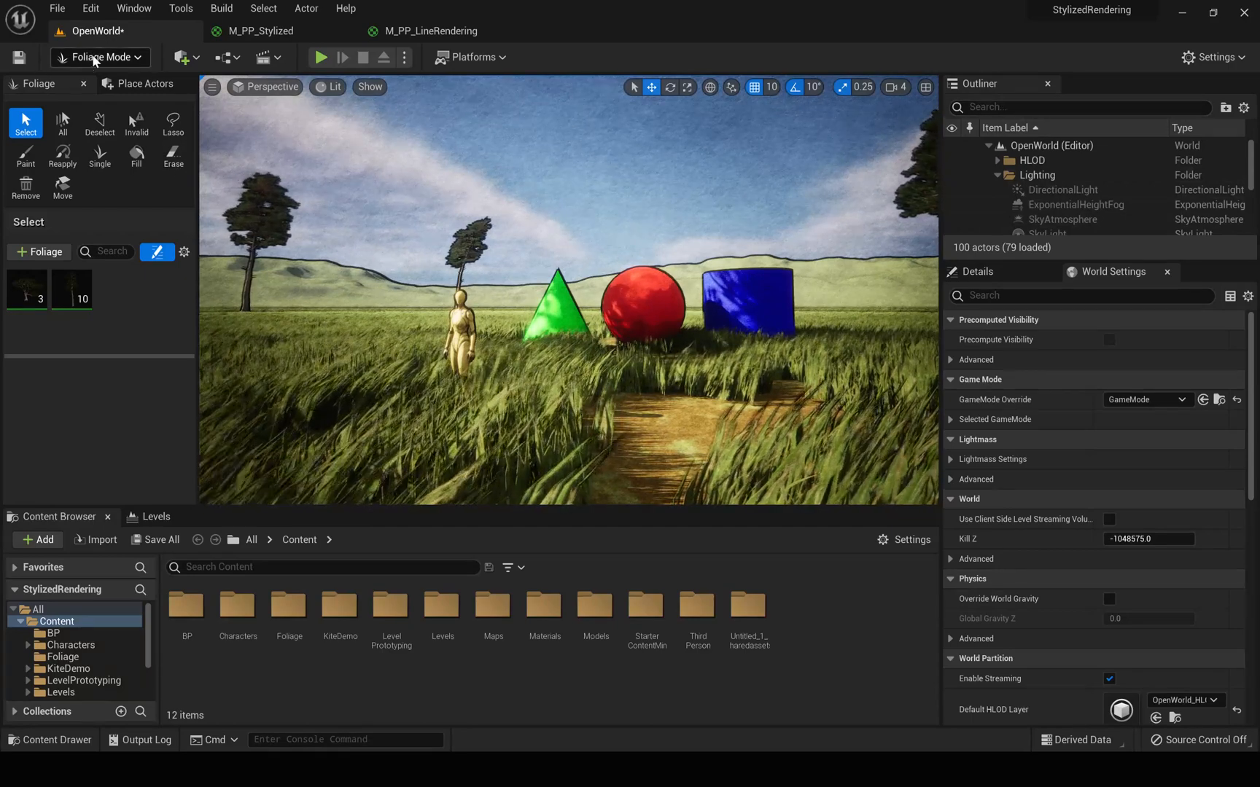
# Return to Select Mode and select the PostProcessVolume found by searching 'post' in the Outliner
pyautogui.click(96, 56)
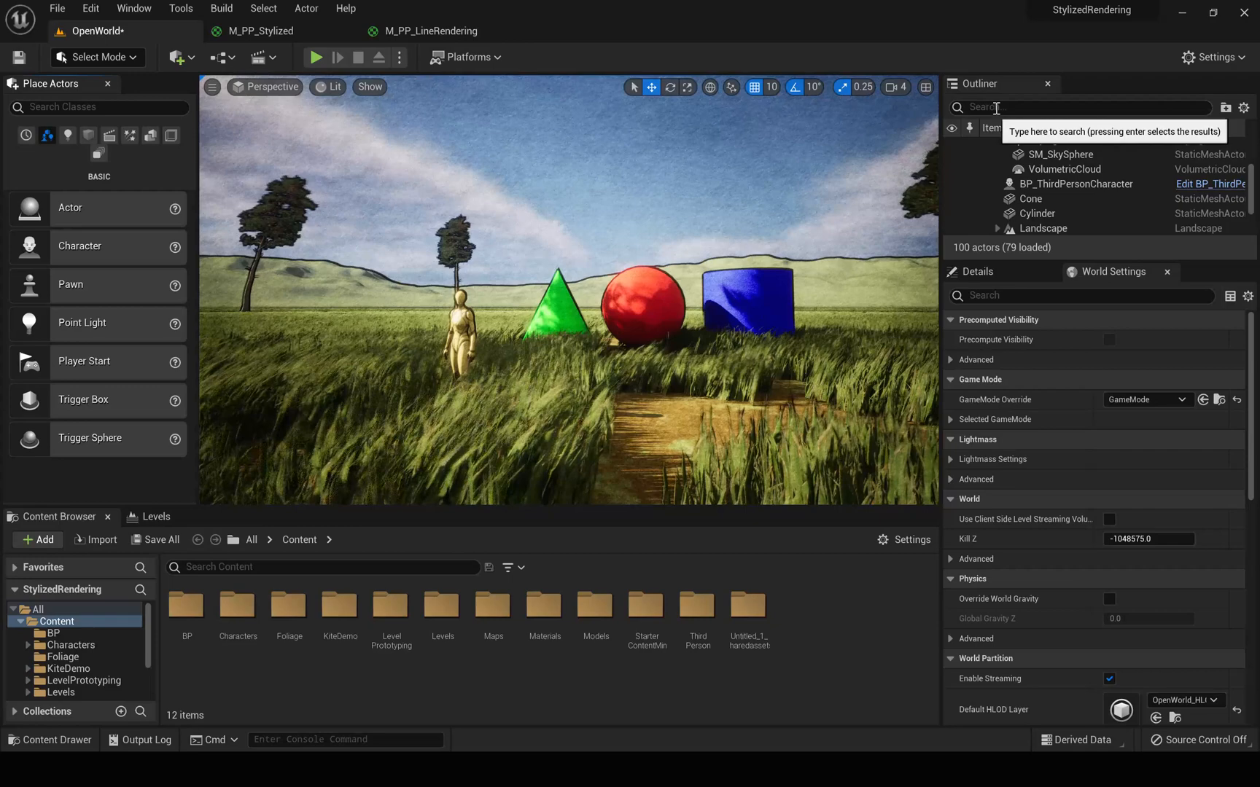
pyautogui.write('post')
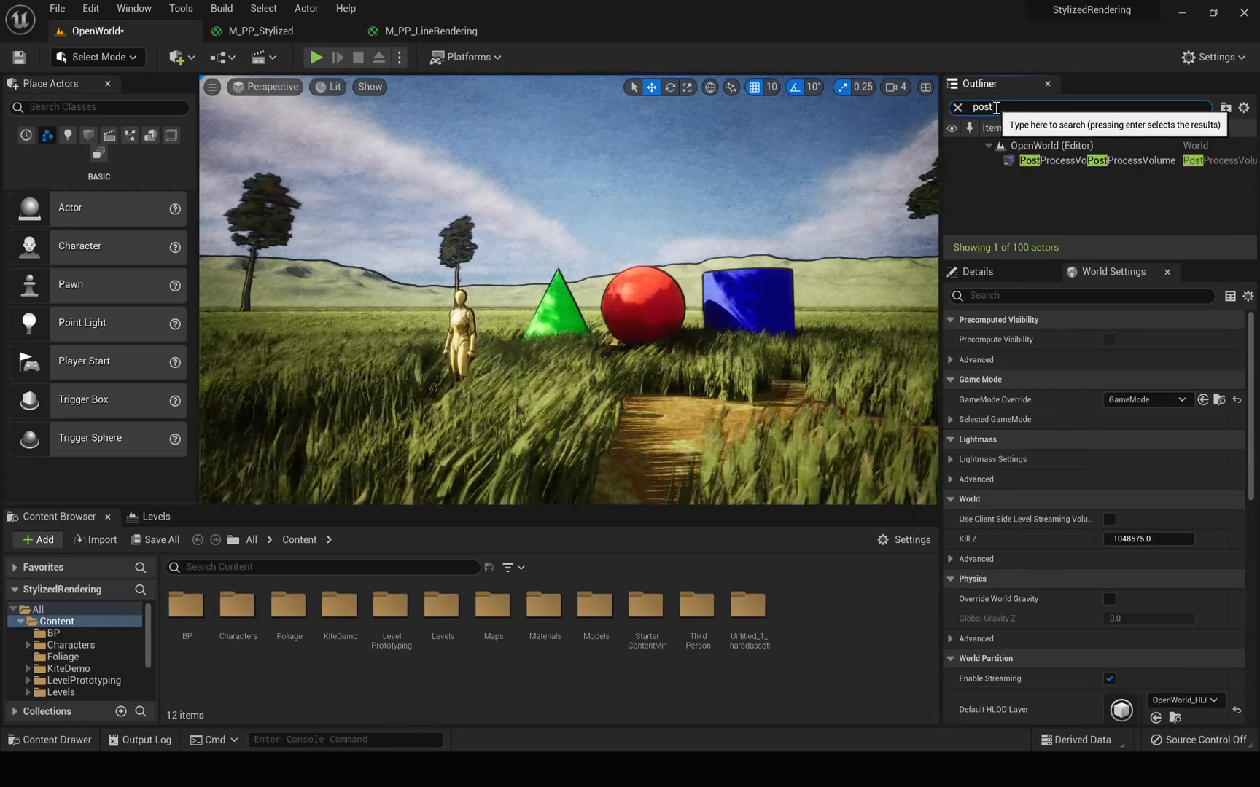
pyautogui.click(1092, 161)
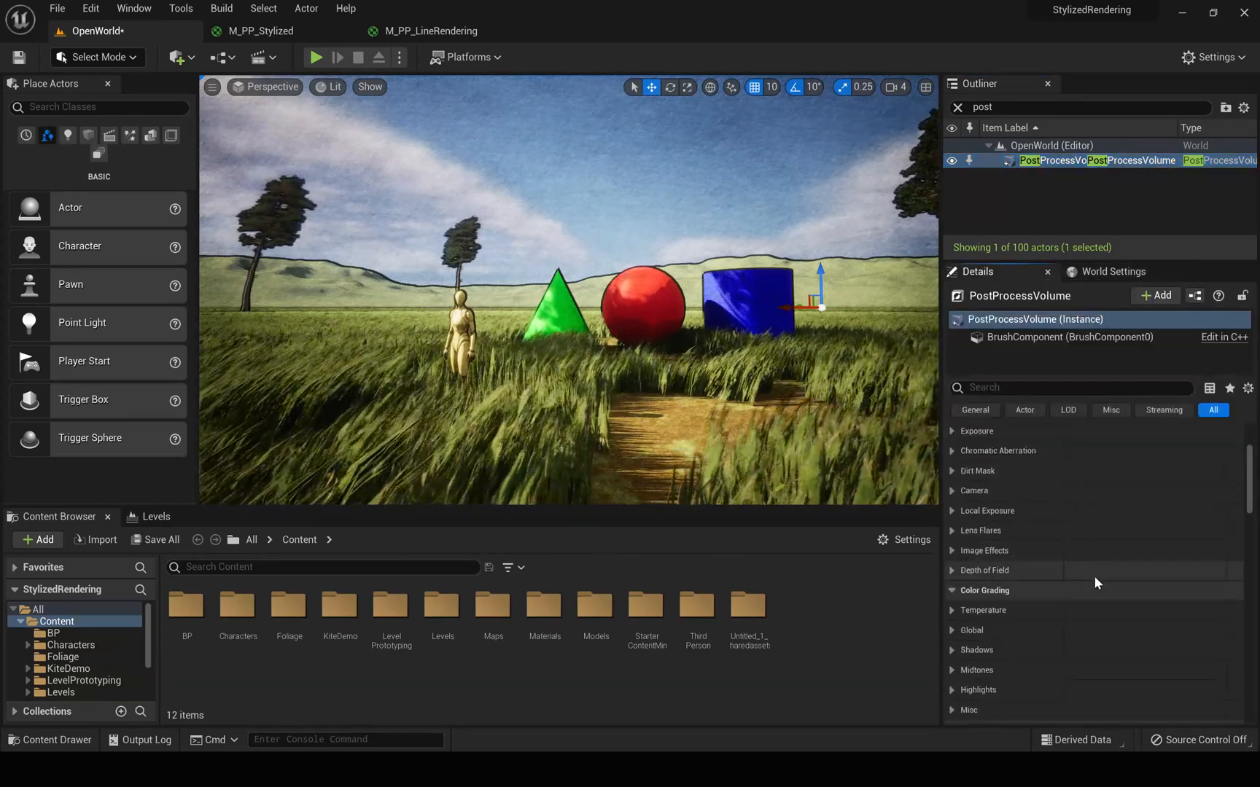
pyautogui.scroll(-3)
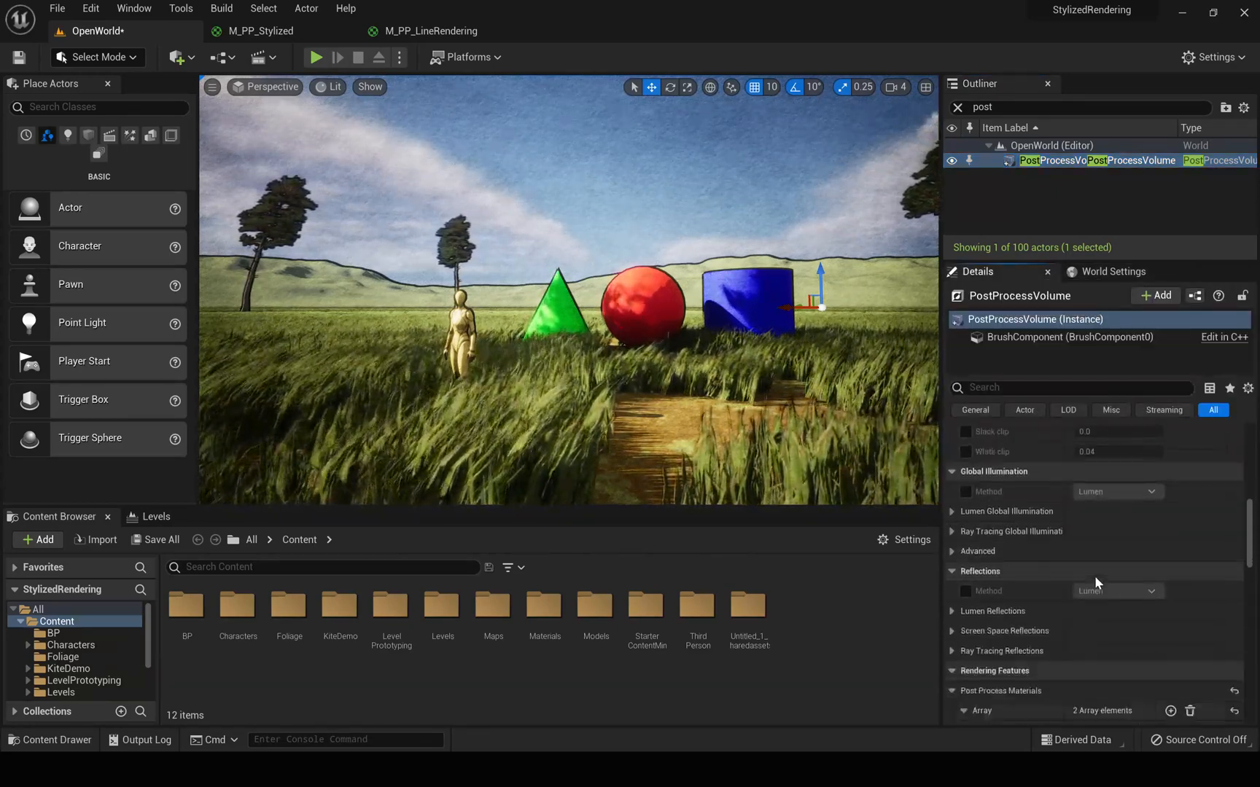
# Delete the empty Post Process Materials entry so only M_PP_Stylized remains, and bring up that material
pyautogui.click(1208, 634)
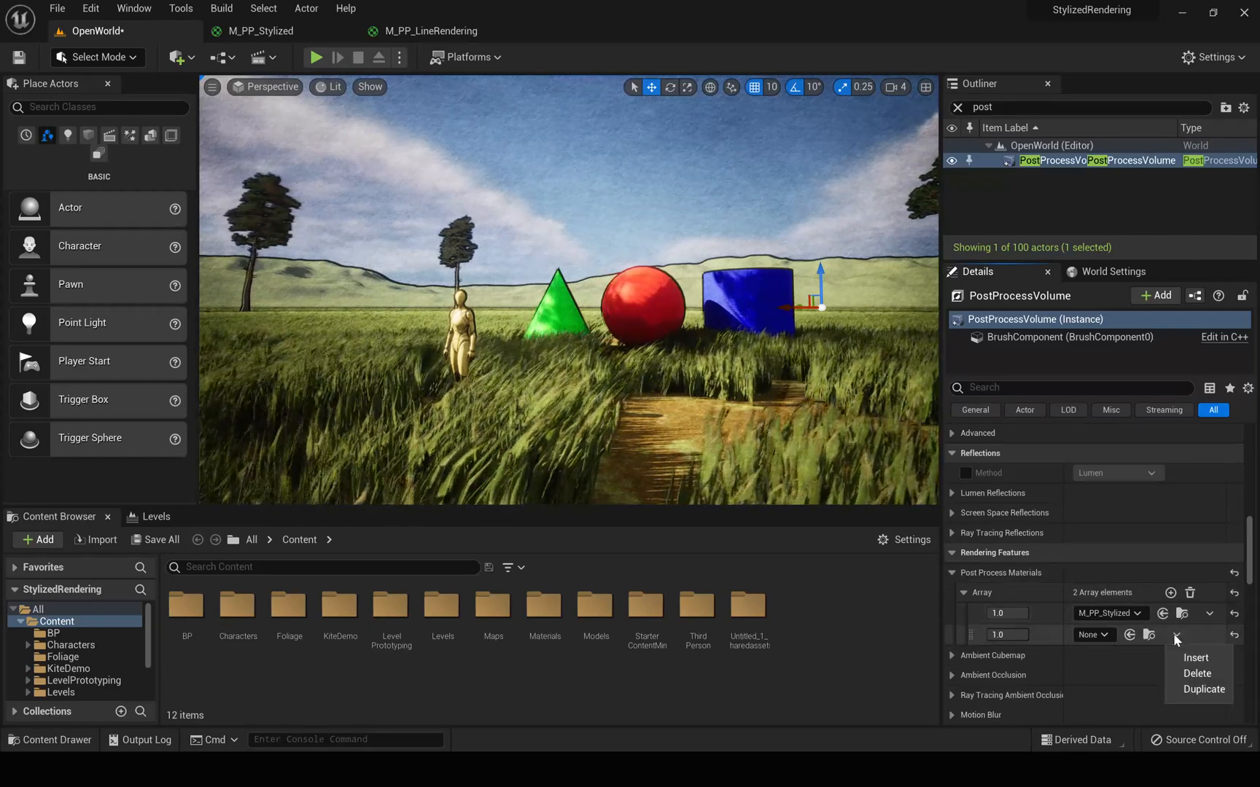
pyautogui.click(1197, 673)
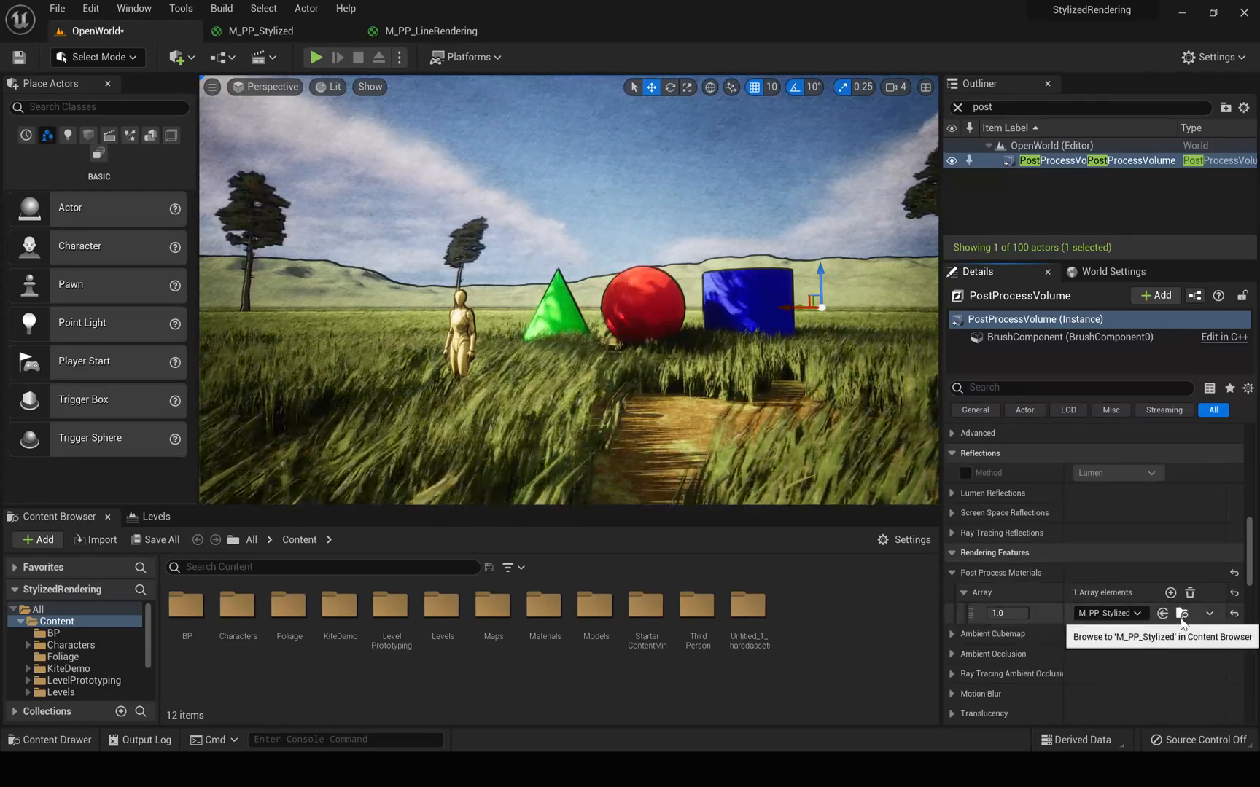
pyautogui.click(1182, 614)
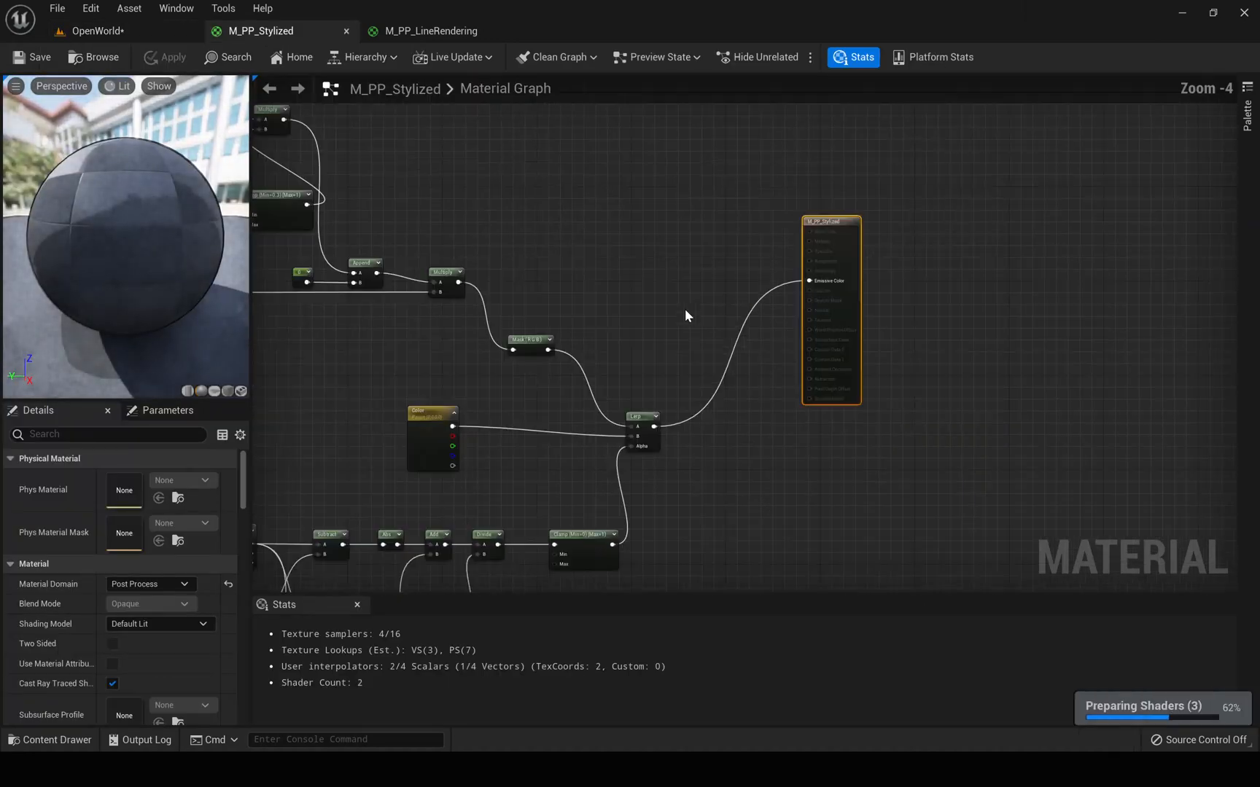
pyautogui.scroll(-3)
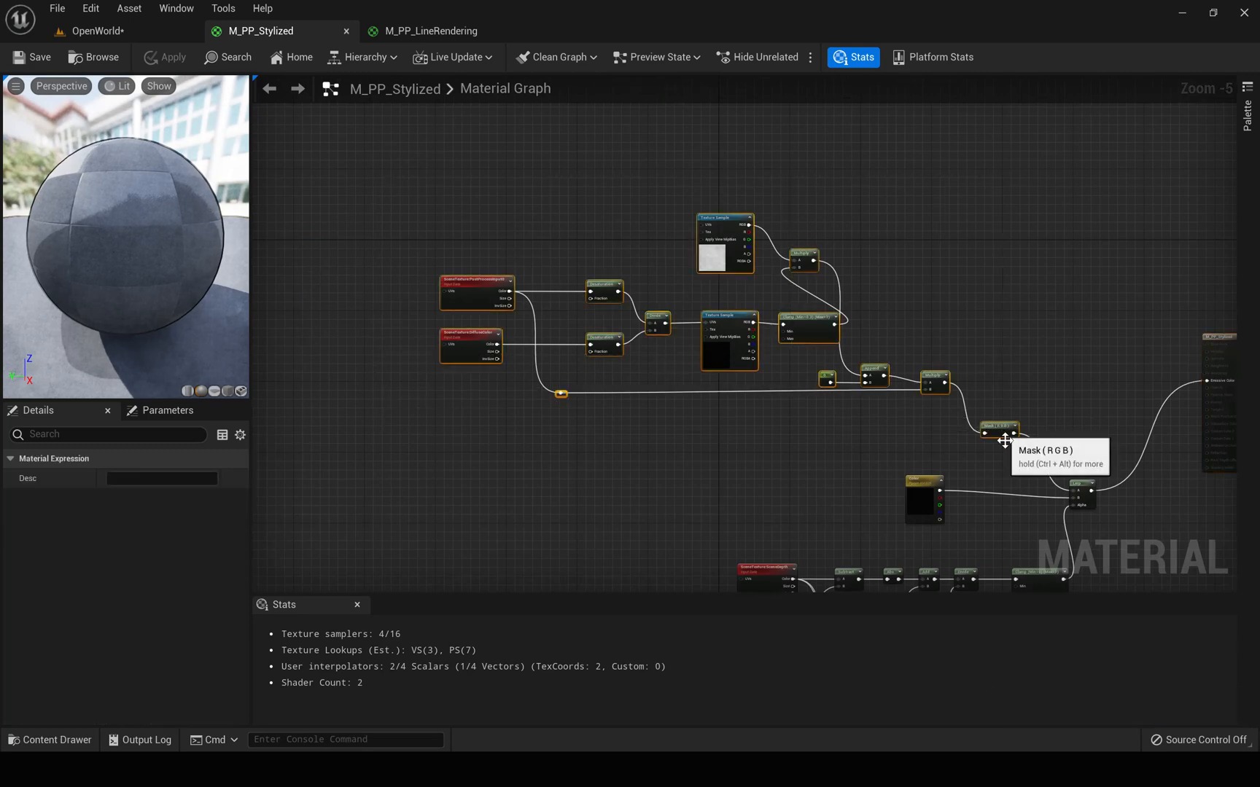
pyautogui.click(93, 31)
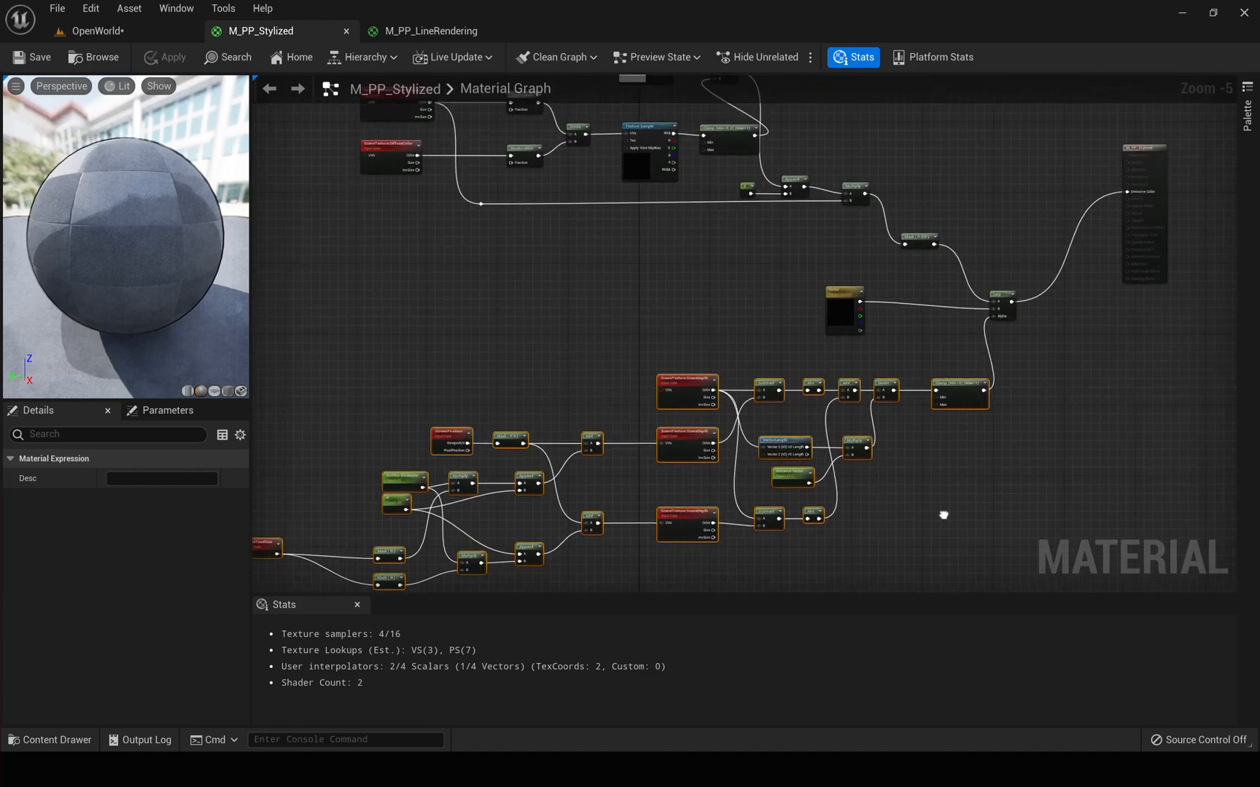
pyautogui.click(92, 31)
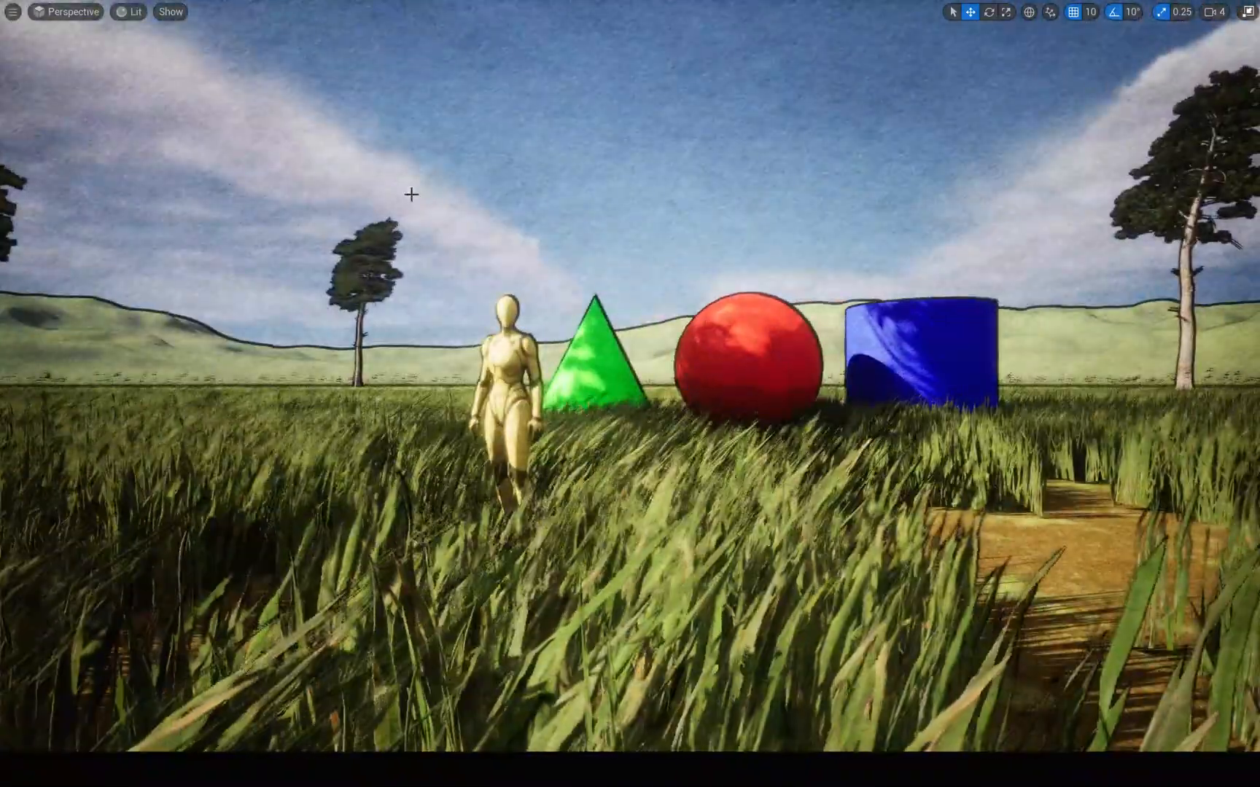
pyautogui.click(265, 31)
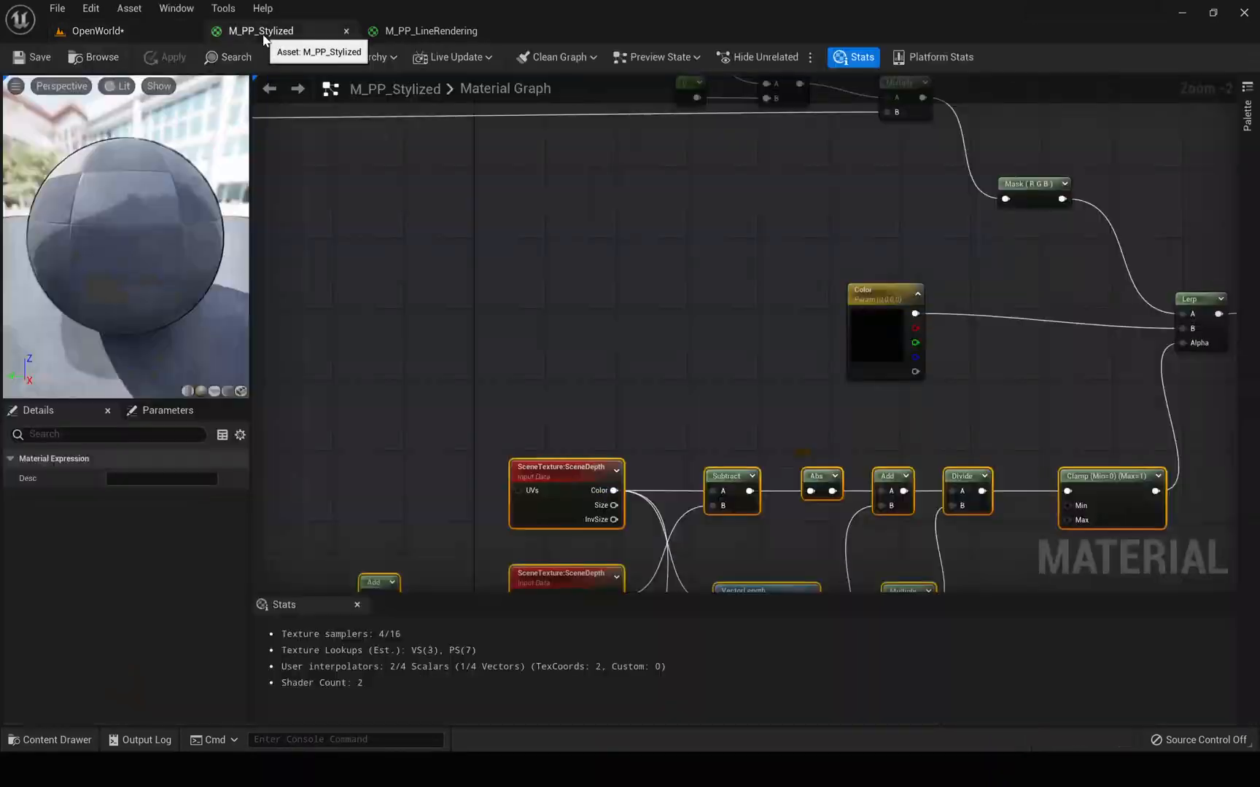
# Scroll the M_PP_Stylized graph to review the Toon Shading and Outline comment groups
pyautogui.scroll(-3)
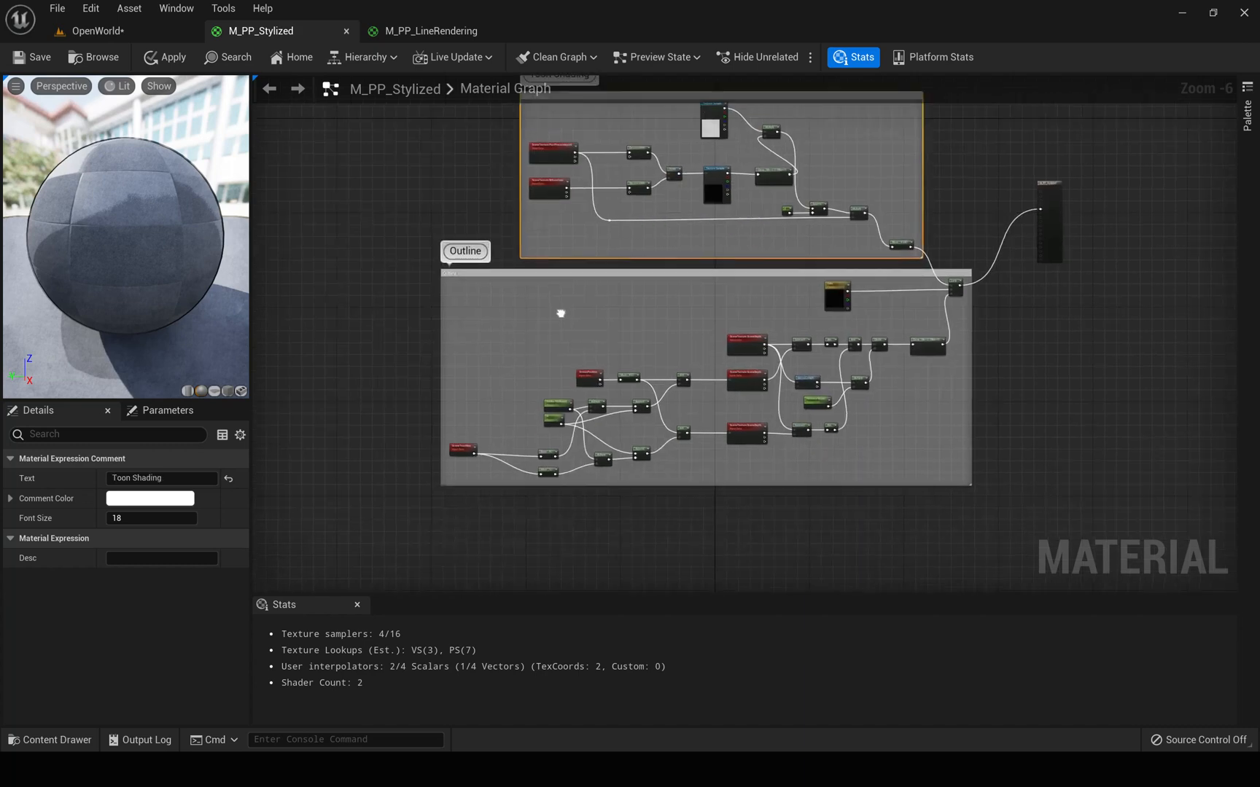
pyautogui.scroll(3)
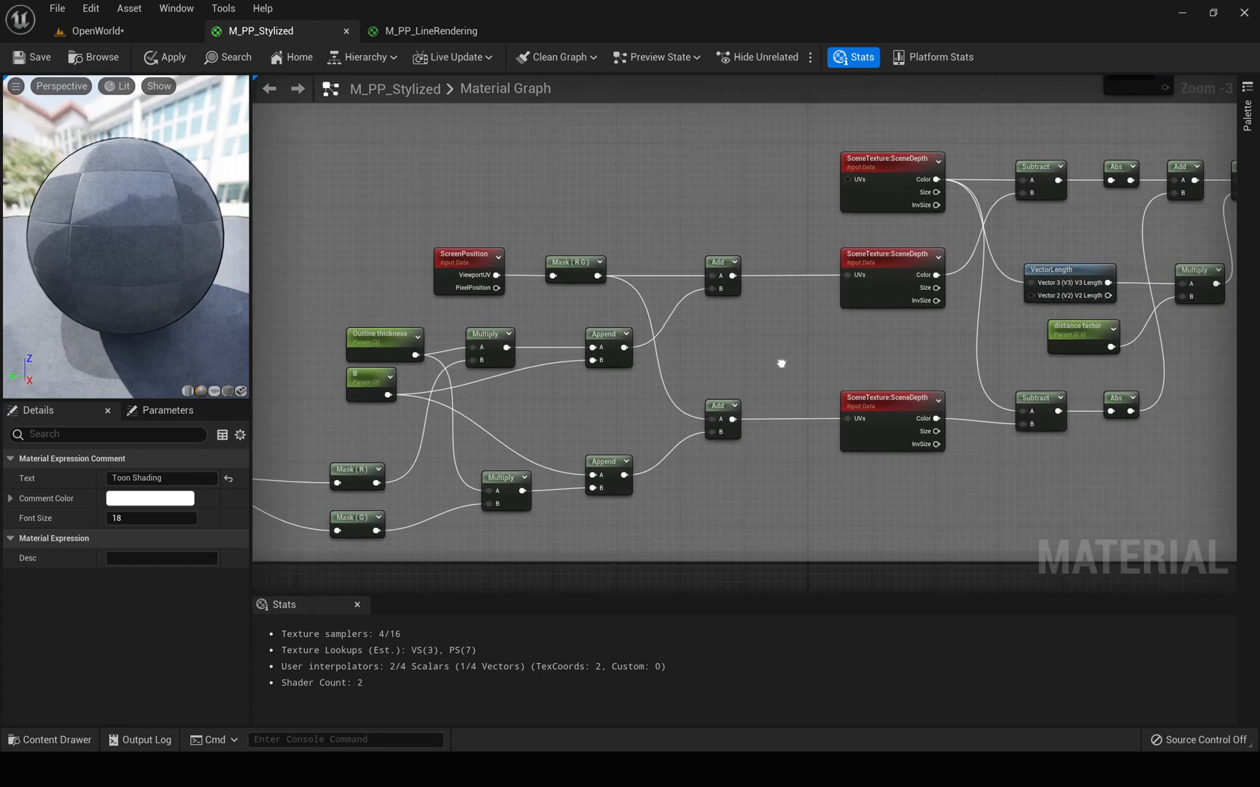
pyautogui.scroll(-3)
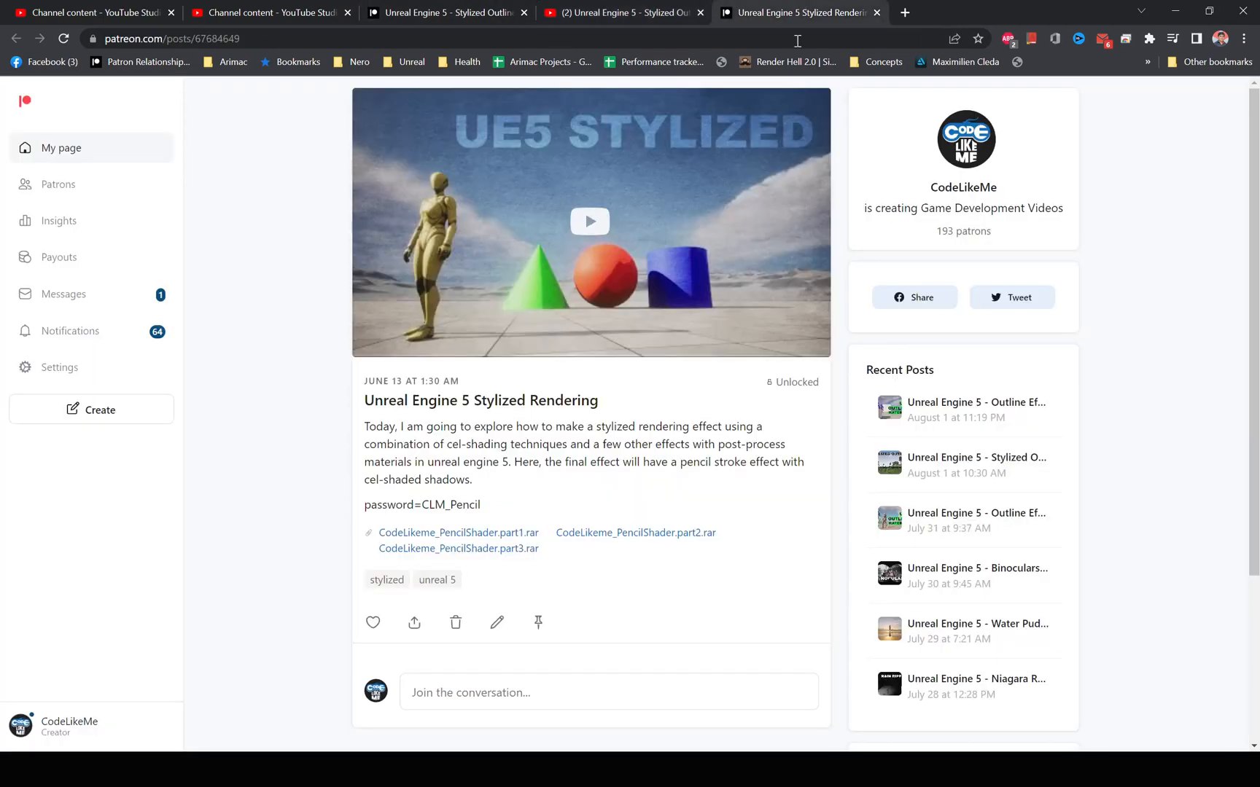
# Show the YouTube Stylized Rendering tutorial video, pause it a few seconds in, and switch windows
pyautogui.click(589, 222)
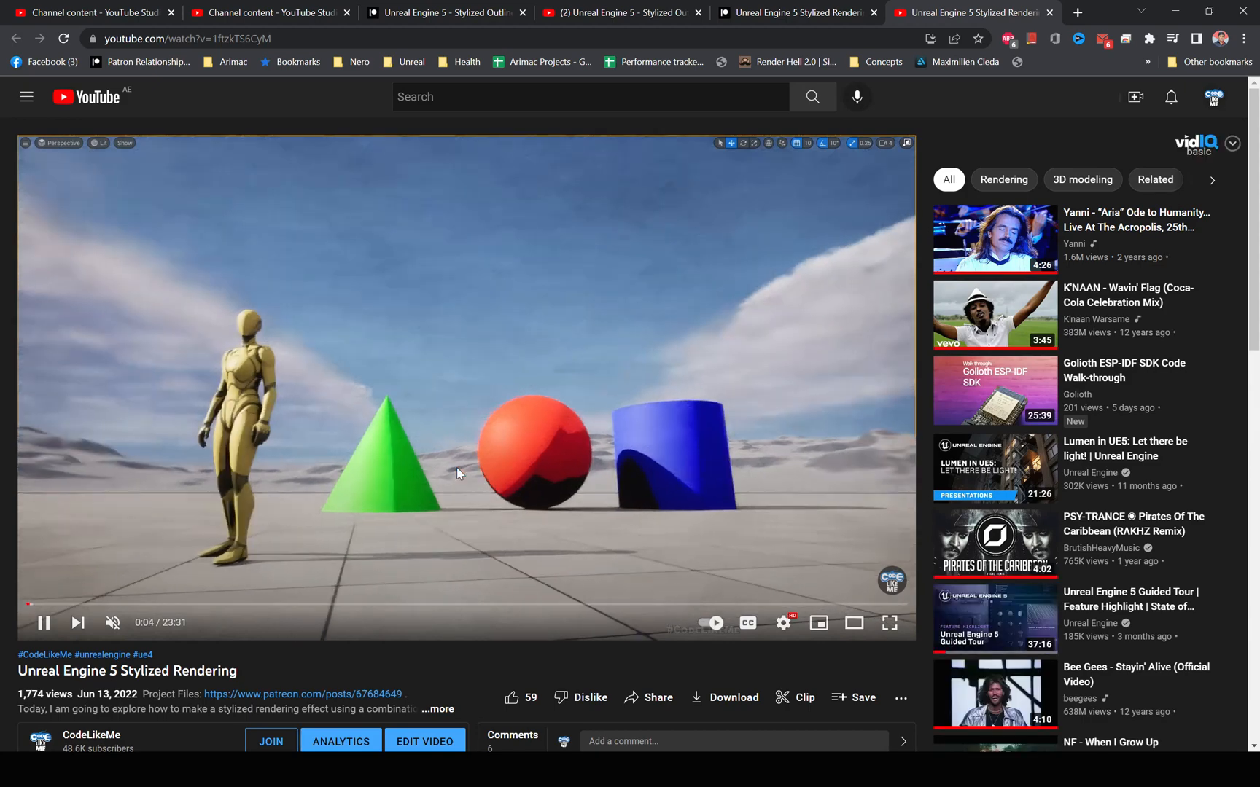
pyautogui.click(467, 388)
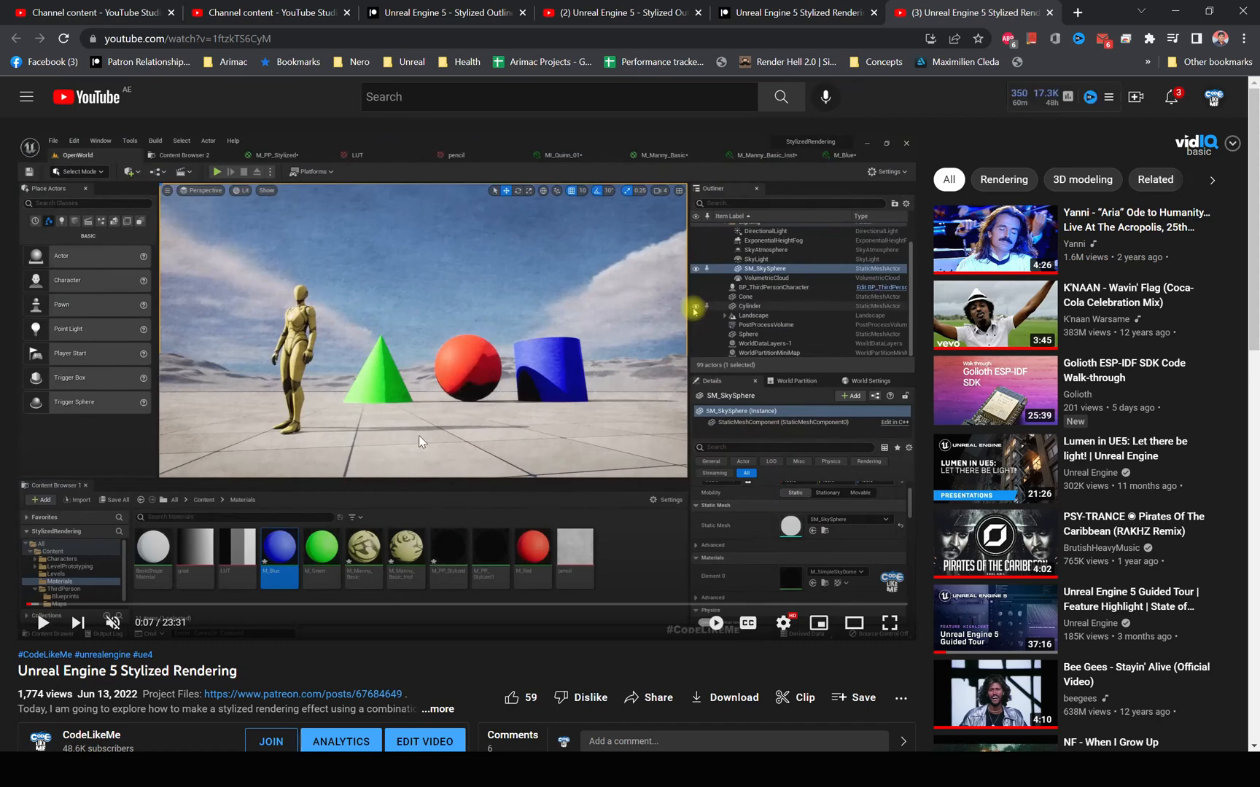
pyautogui.moveTo(470, 228)
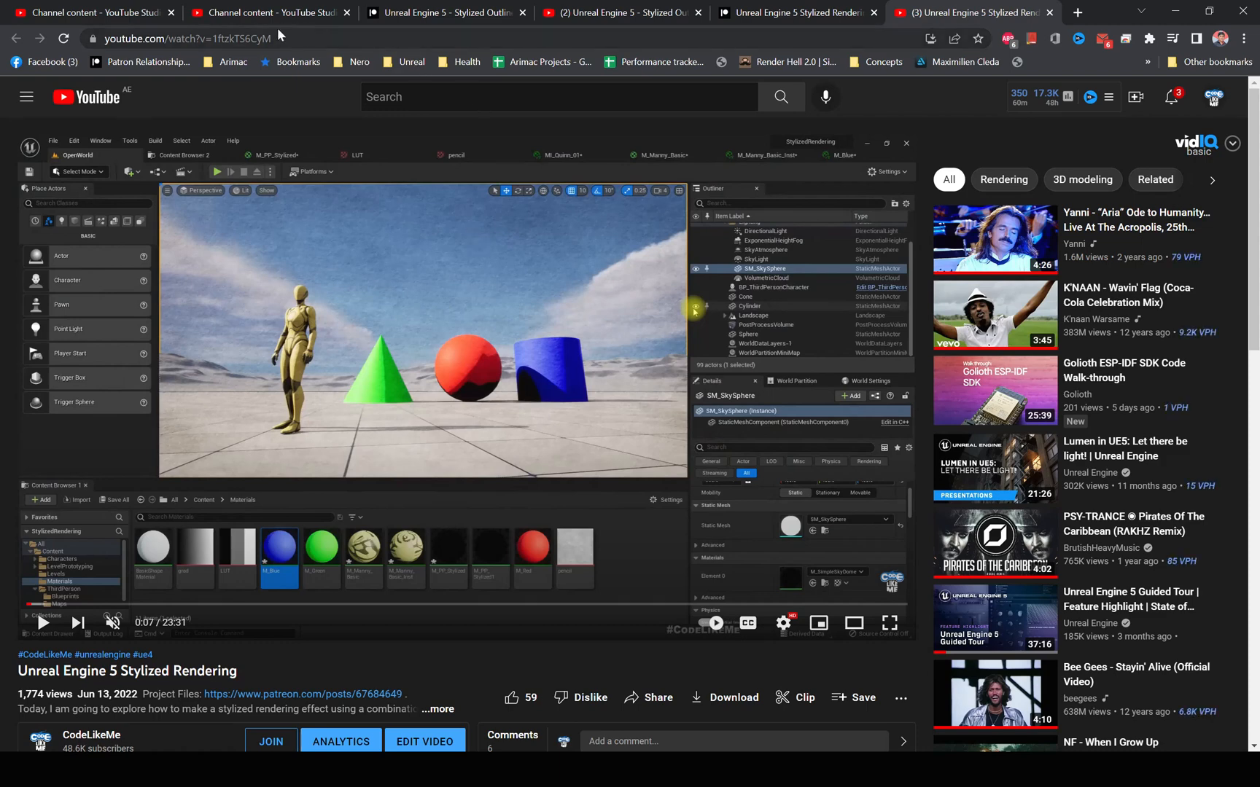
pyautogui.press('alt+tab')
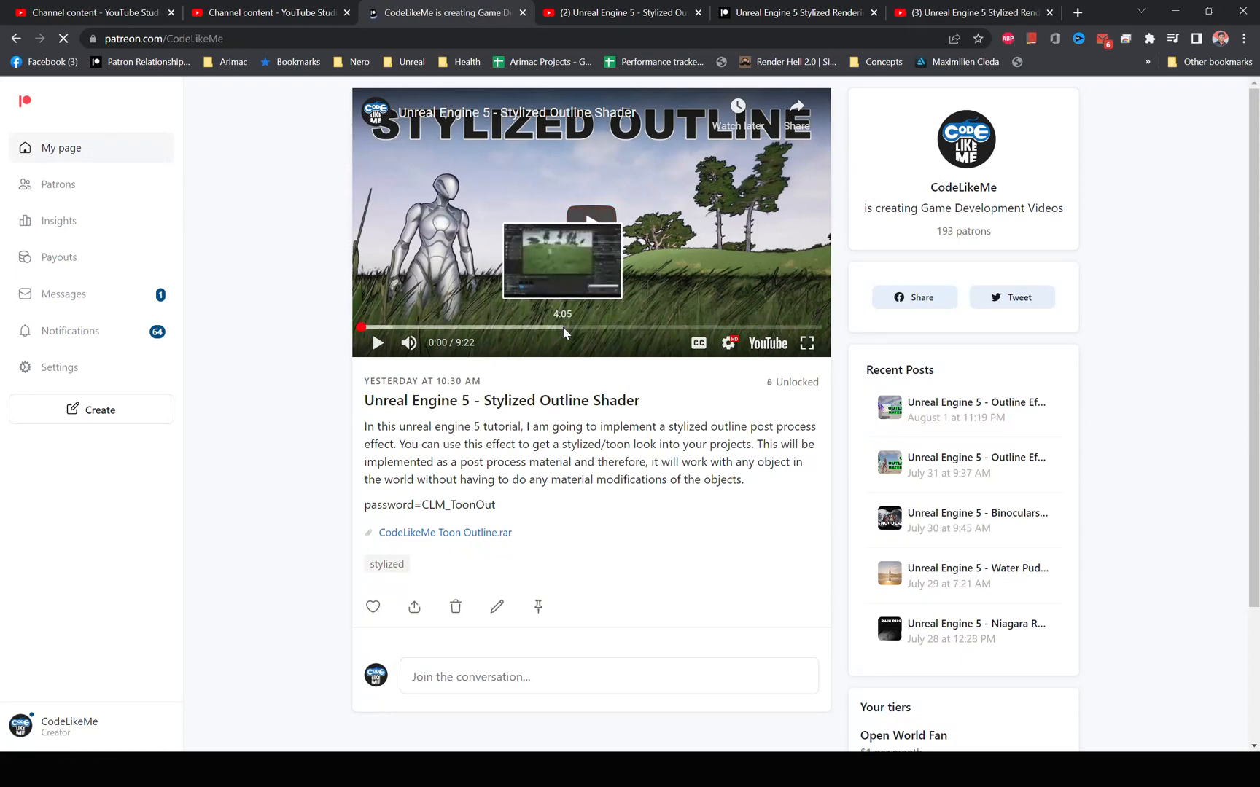
# Browse the CodeLikeMe Patreon feed down to the Rain and Thunder in Open World post
pyautogui.click(61, 147)
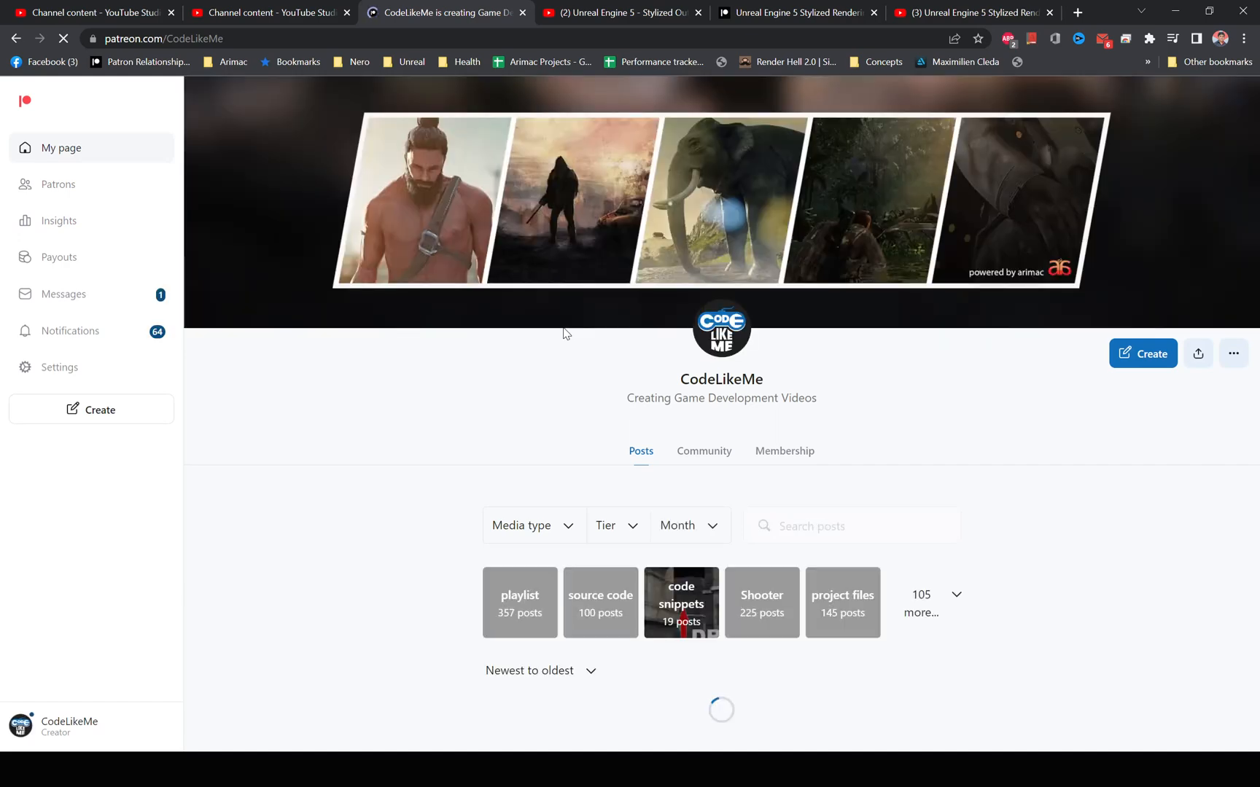
pyautogui.scroll(-3)
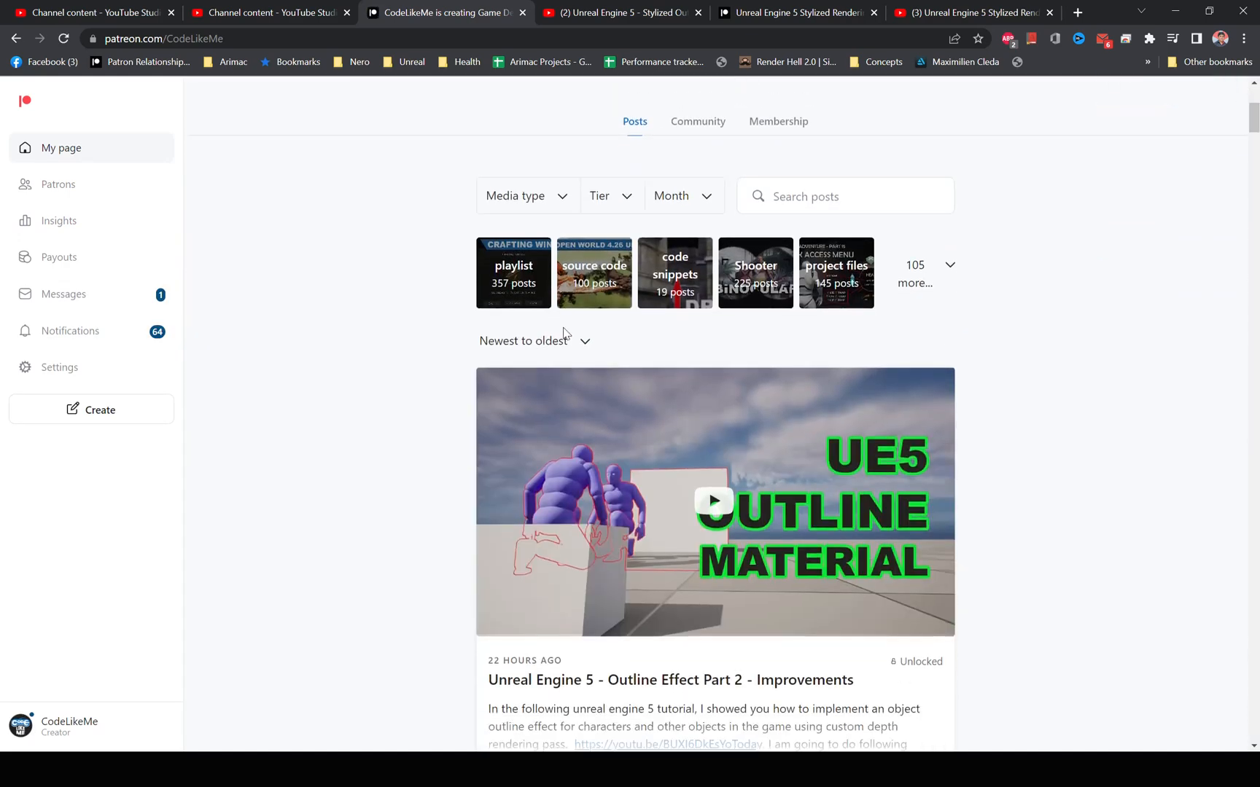
pyautogui.scroll(-3)
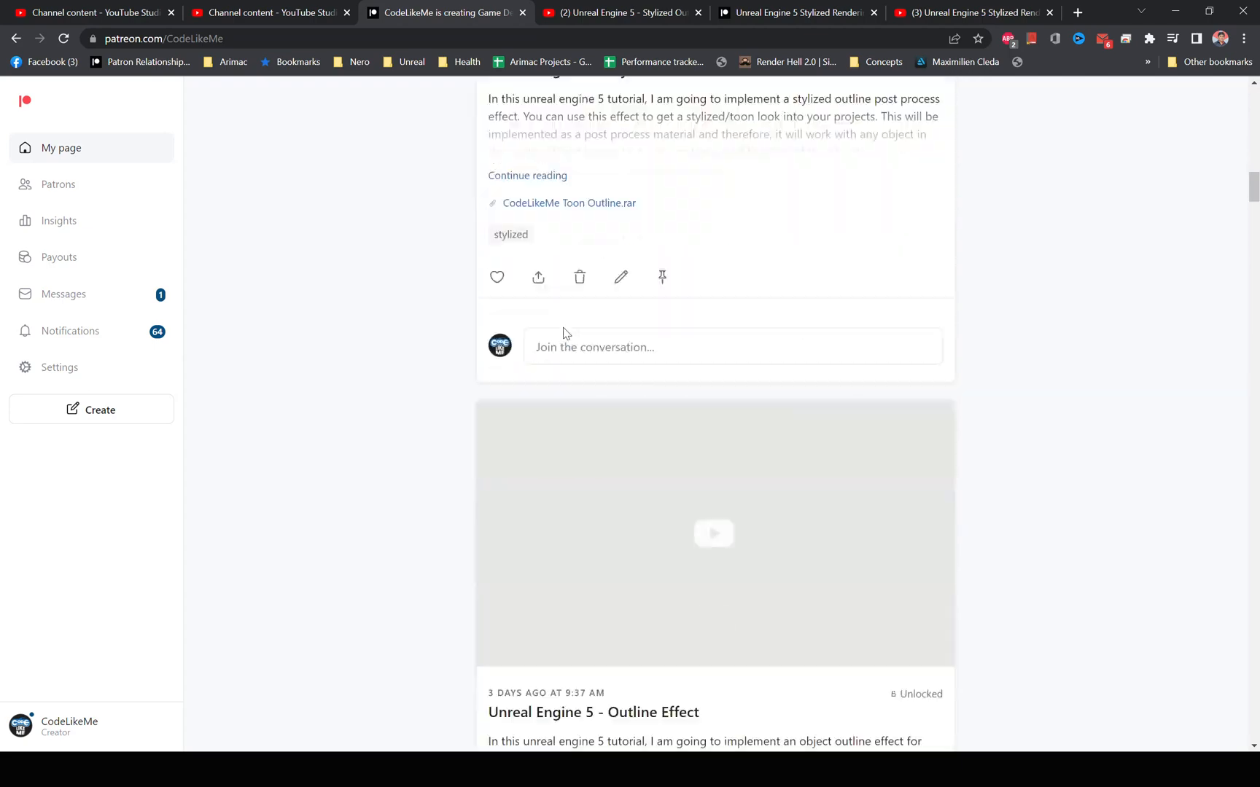
pyautogui.scroll(-3)
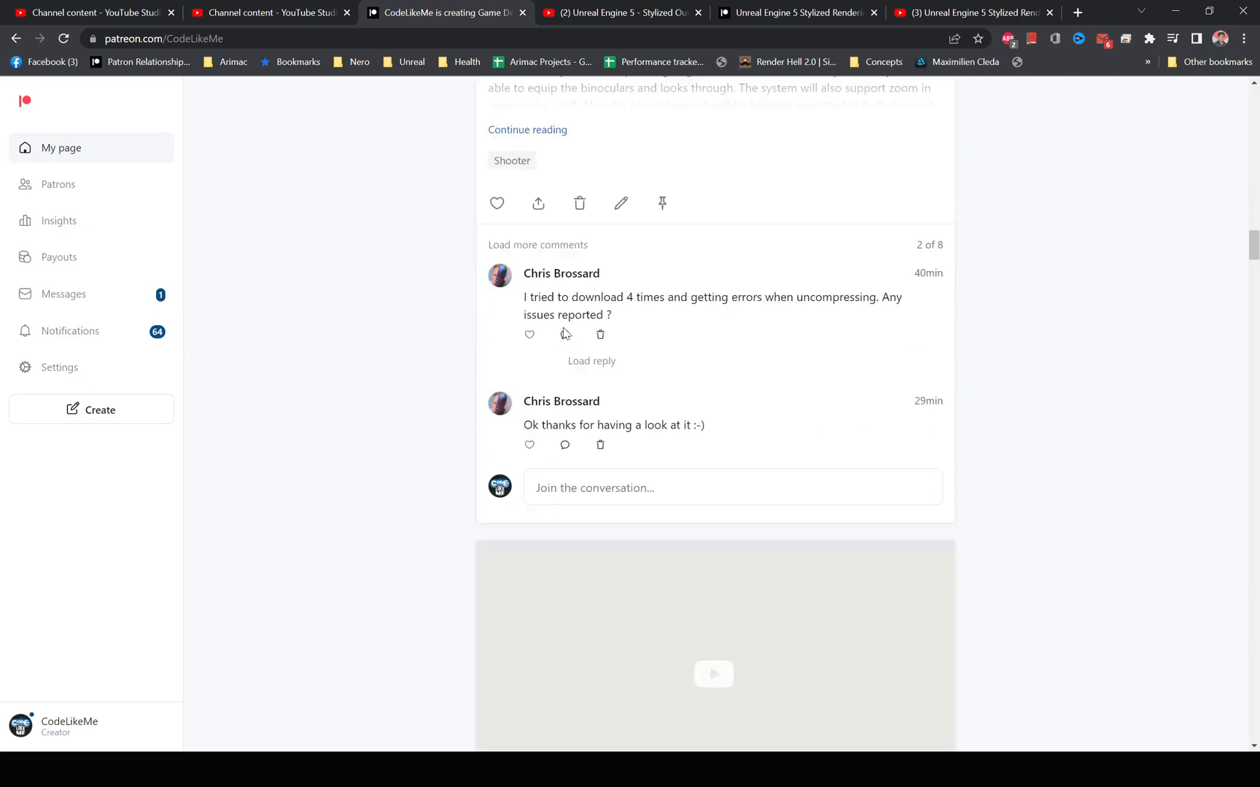
pyautogui.scroll(3)
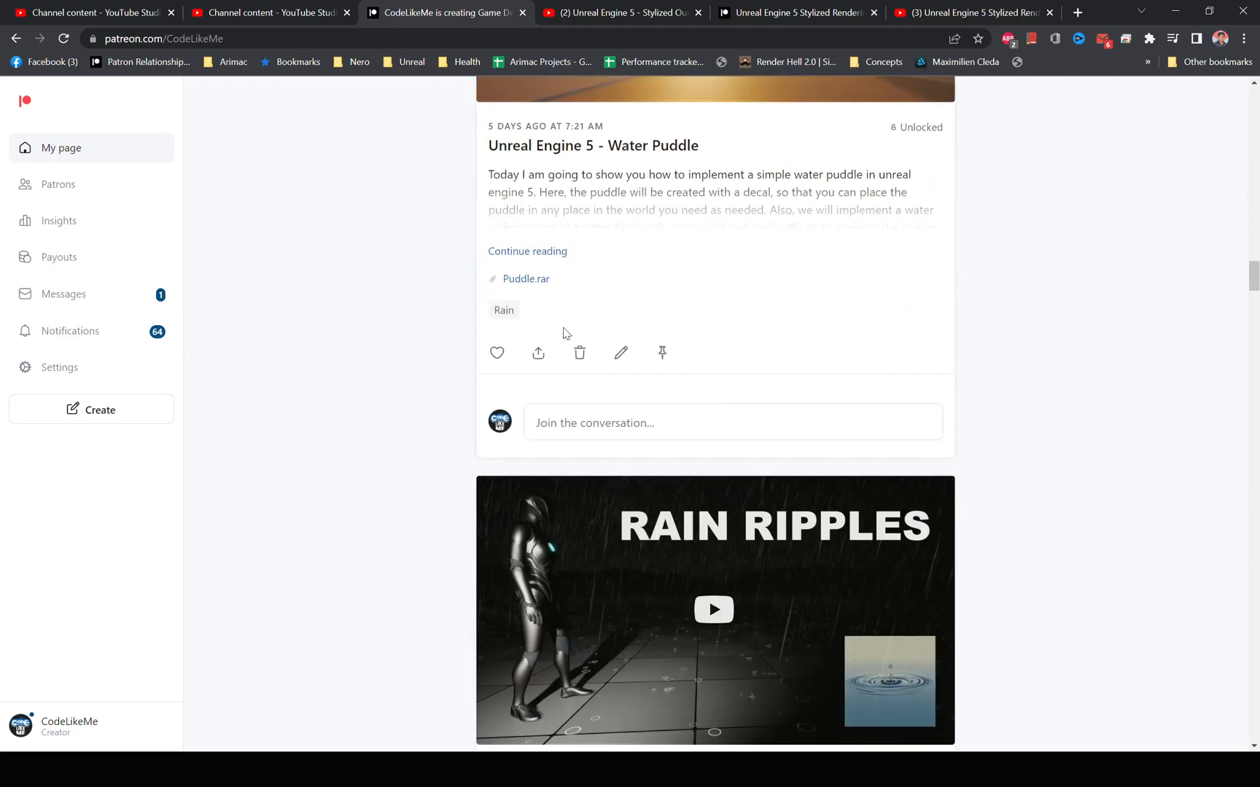
pyautogui.scroll(-3)
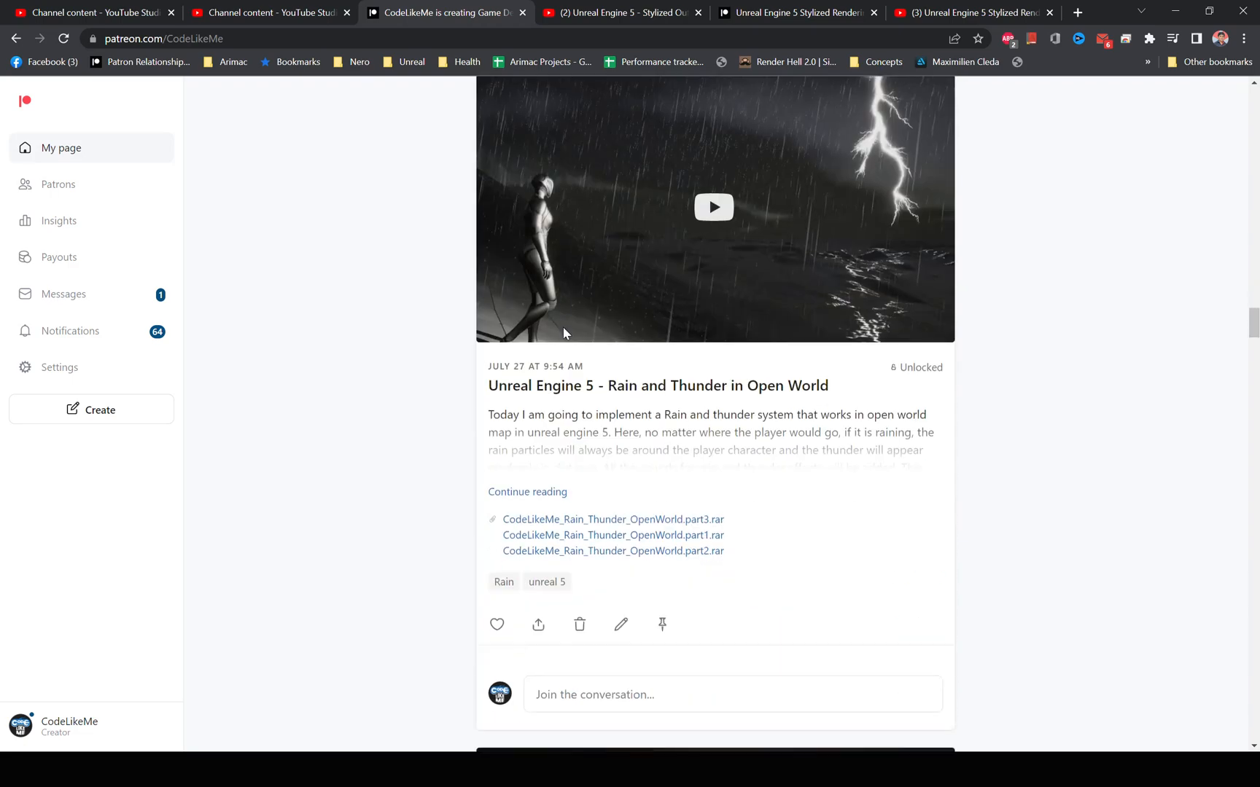